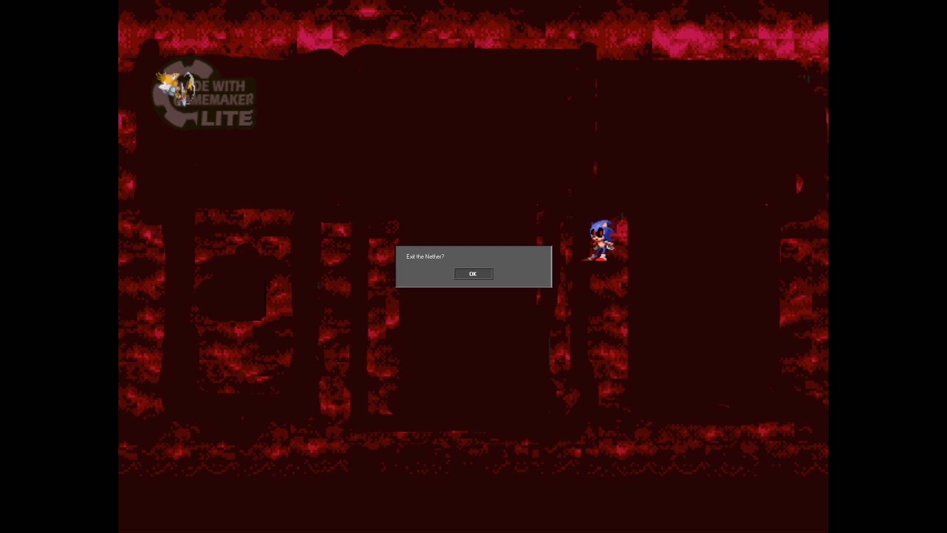
- Confirm leaving the Nether and start the waterside battle until the Good! message appears
{"action": "left_click", "coordinate": [472, 273]}
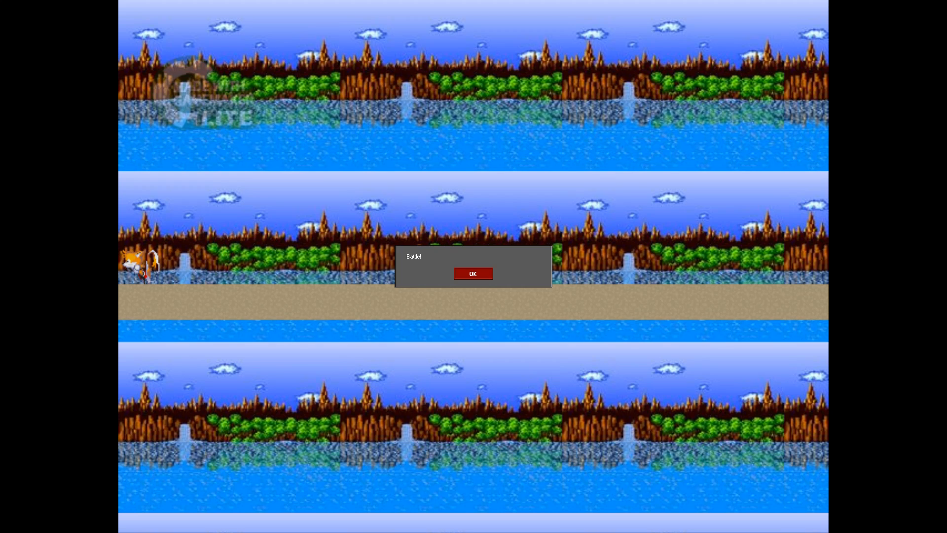
{"action": "left_click", "coordinate": [472, 273]}
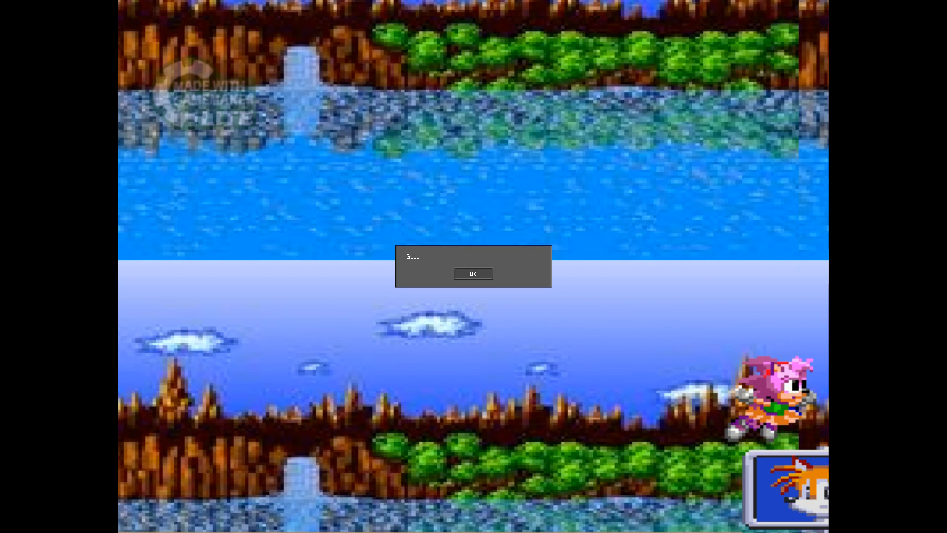
- Acknowledge the Good! message and clear the grey stepped level to the Well done message
{"action": "left_click", "coordinate": [473, 273]}
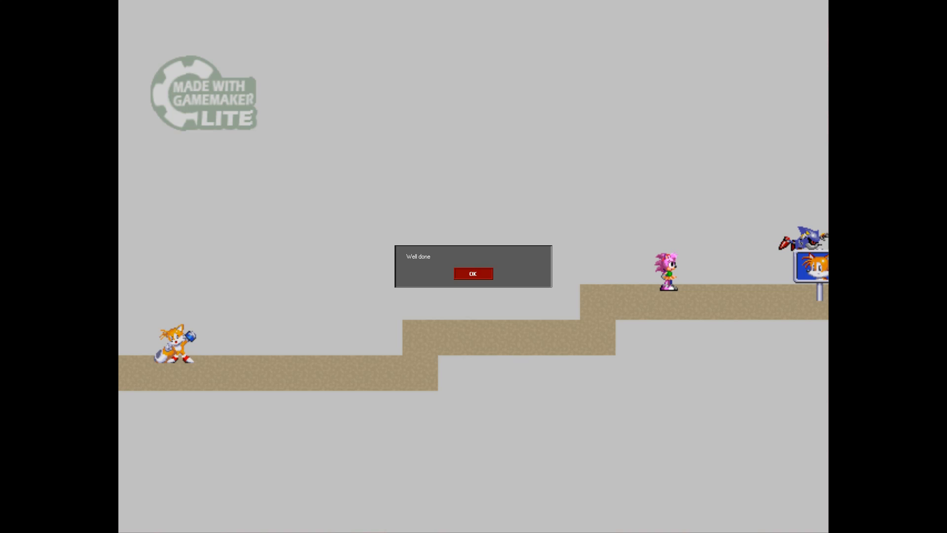
{"action": "left_click", "coordinate": [472, 273]}
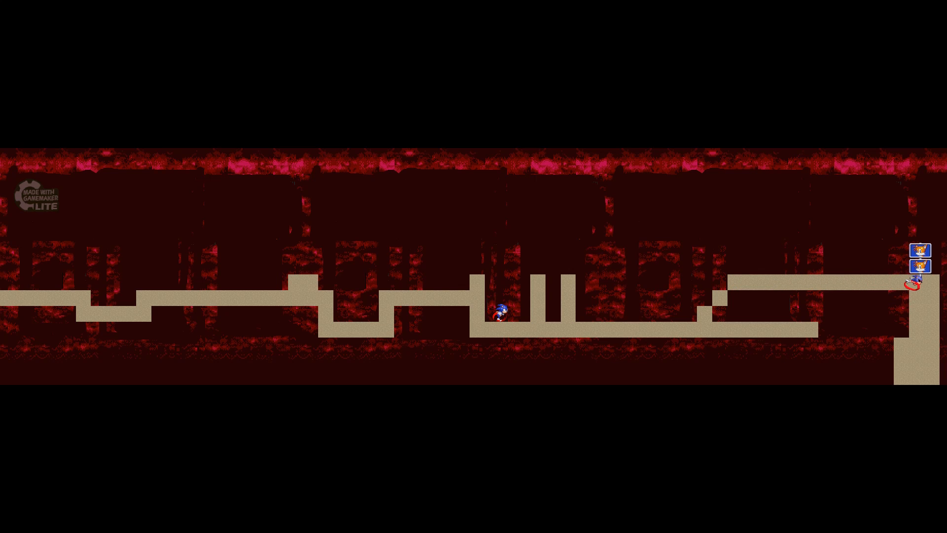
- Race Sonic through the red corridor to the signposts and dismiss Sonic.exe's defiant message
{"action": "key", "text": "Left"}
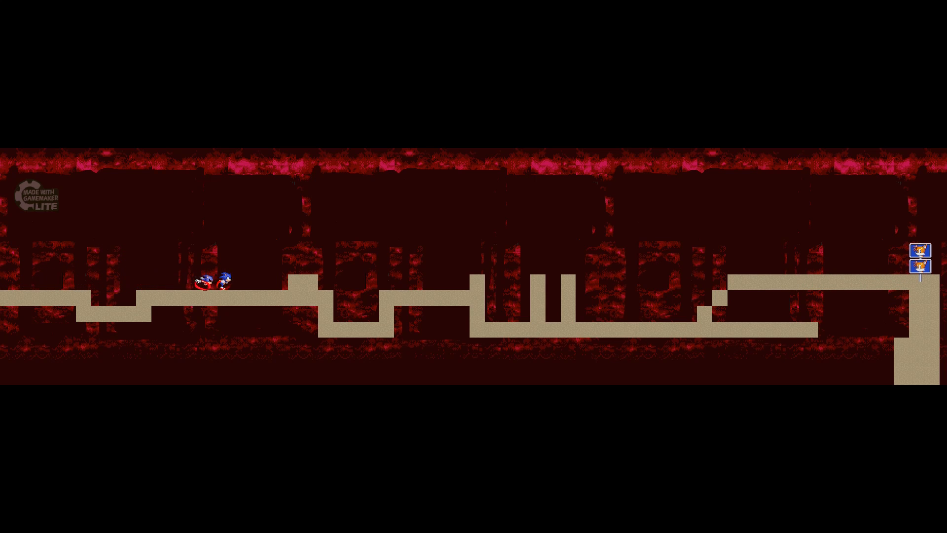
{"action": "key", "text": "Right"}
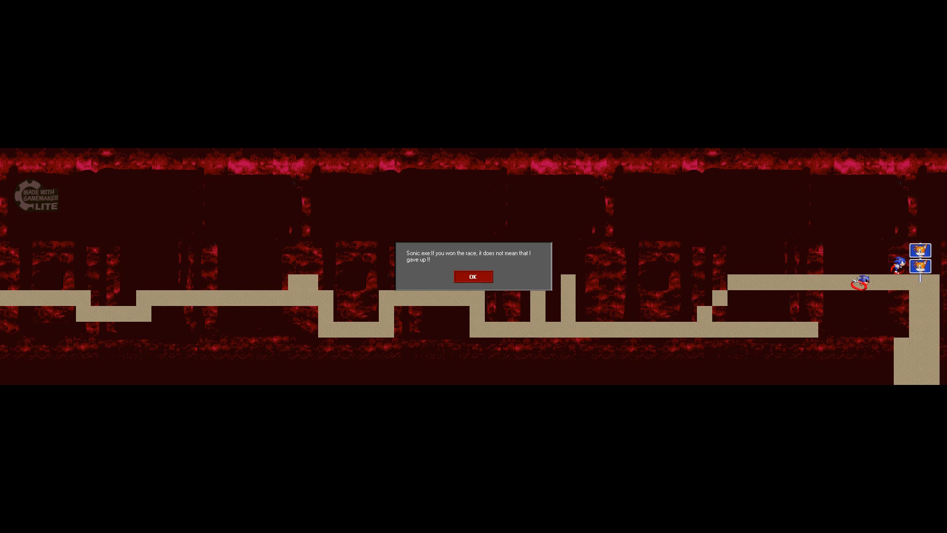
{"action": "left_click", "coordinate": [473, 276]}
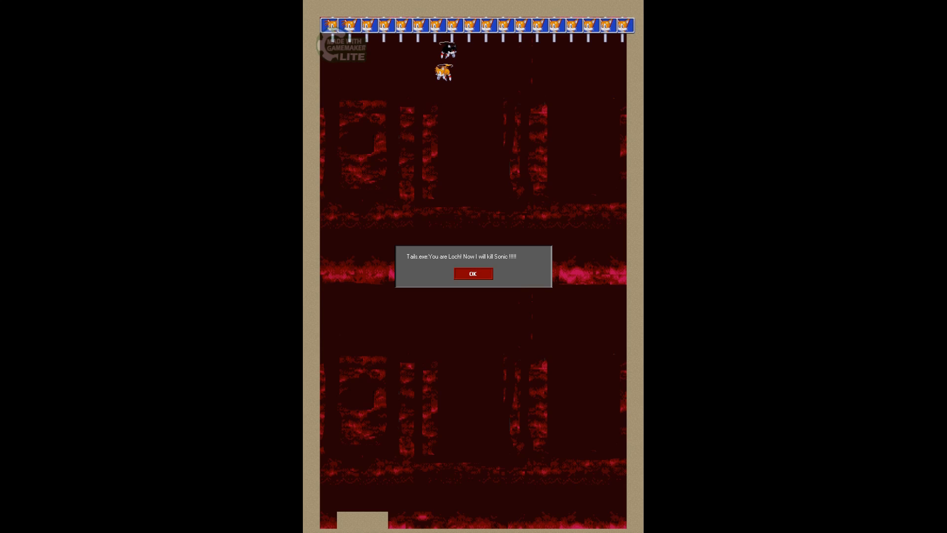
- Accept Tails.exe's one more chance, win the shaft race and dismiss his revenge vow
{"action": "left_click", "coordinate": [472, 273]}
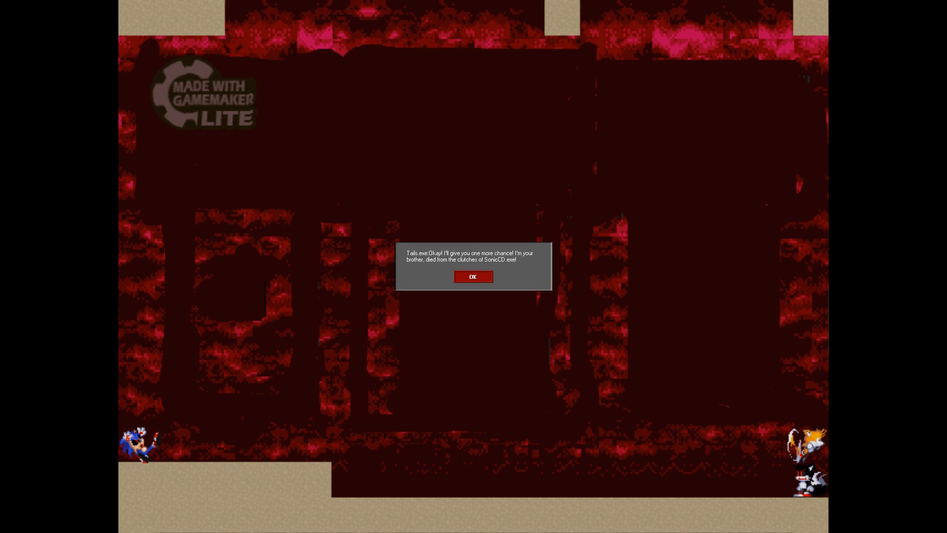
{"action": "left_click", "coordinate": [473, 276]}
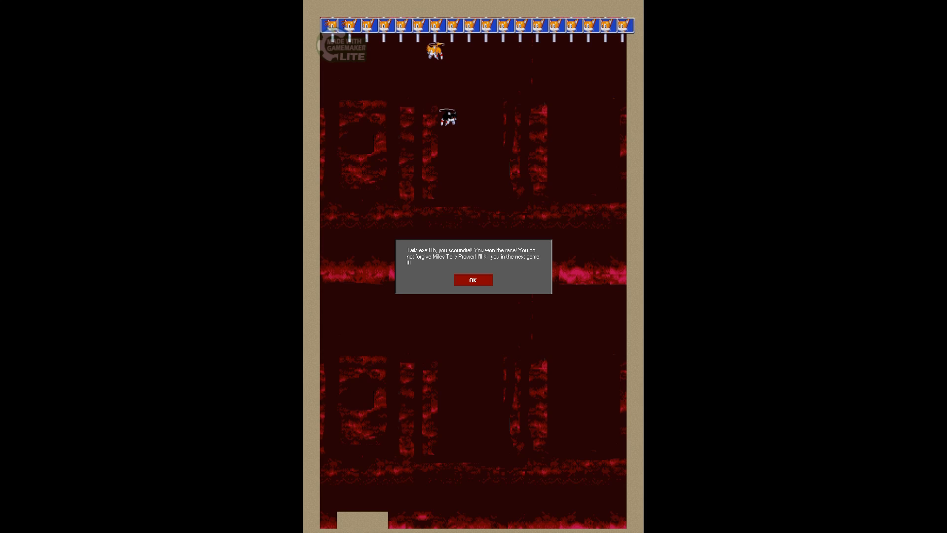
{"action": "left_click", "coordinate": [472, 279]}
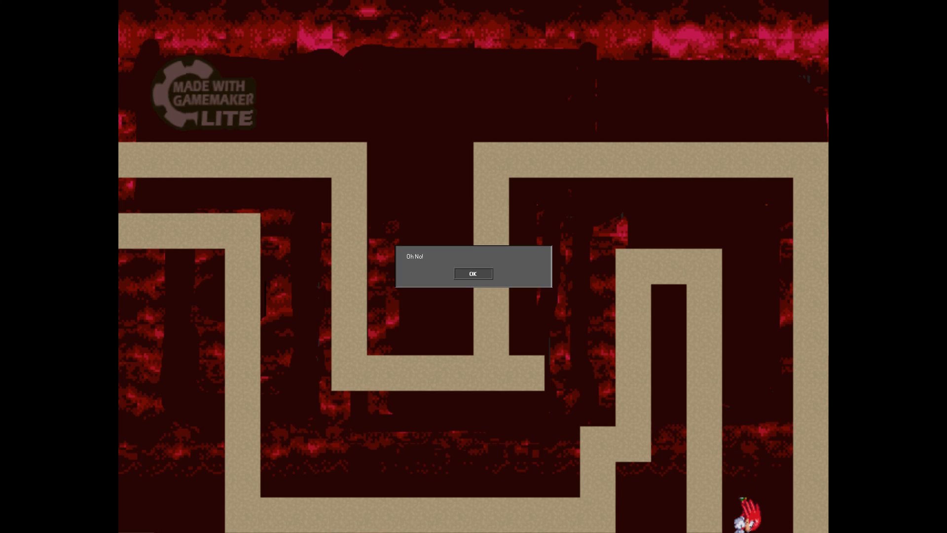
- Acknowledge Knuckles' Oh No! message and dismiss Tails.exe's Will you save me? plea
{"action": "left_click", "coordinate": [473, 273]}
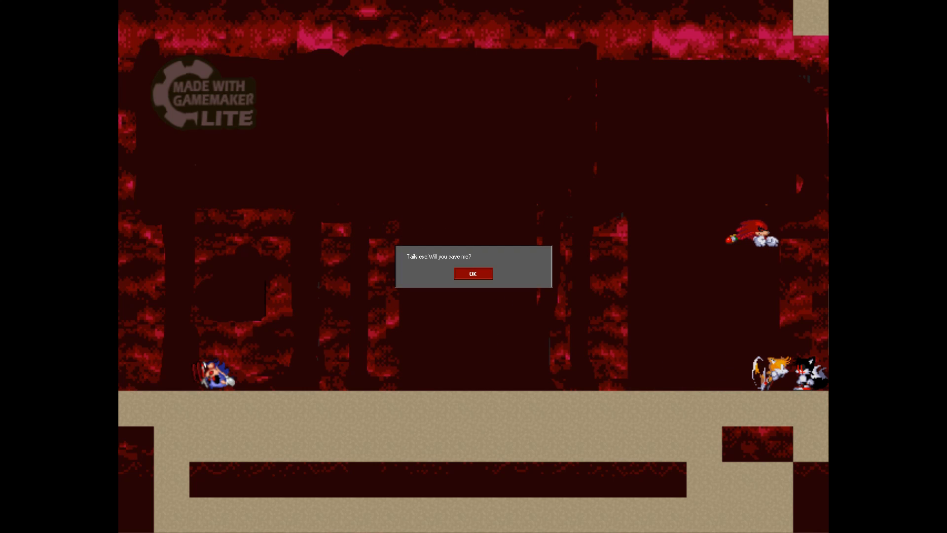
{"action": "left_click", "coordinate": [473, 274]}
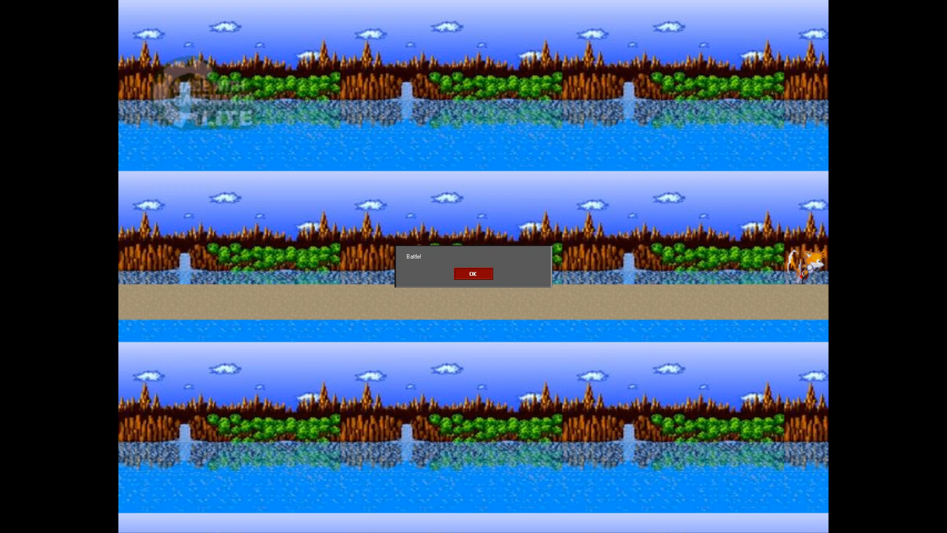
- Start the river-stage battle and fight until Amy appears with the Good! message
{"action": "left_click", "coordinate": [473, 273]}
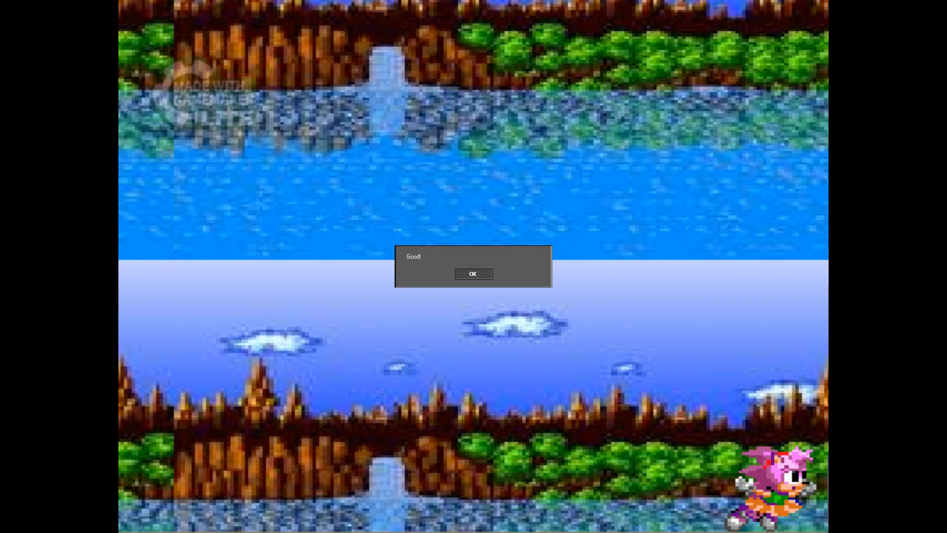
- Dismiss the Good! and Well done messages to reach the long red race corridor
{"action": "left_click", "coordinate": [472, 273]}
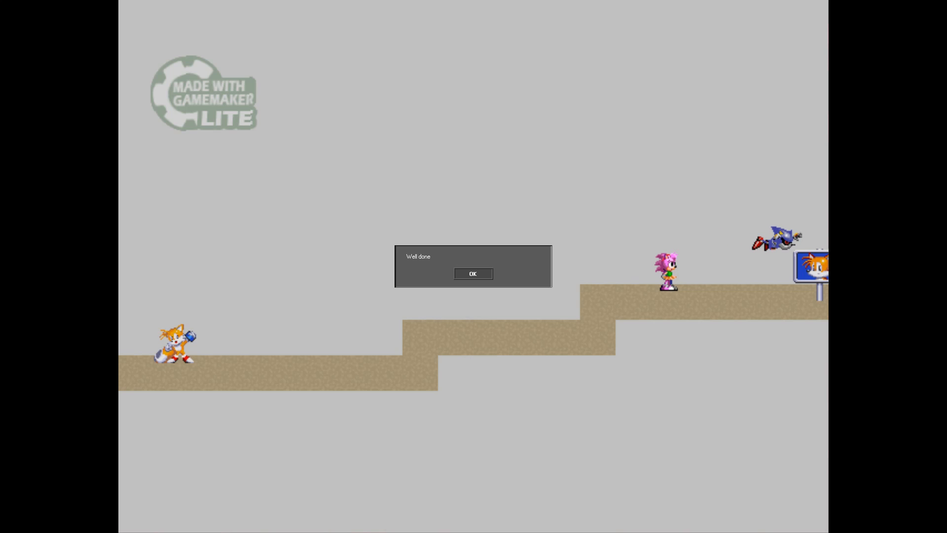
{"action": "left_click", "coordinate": [473, 273]}
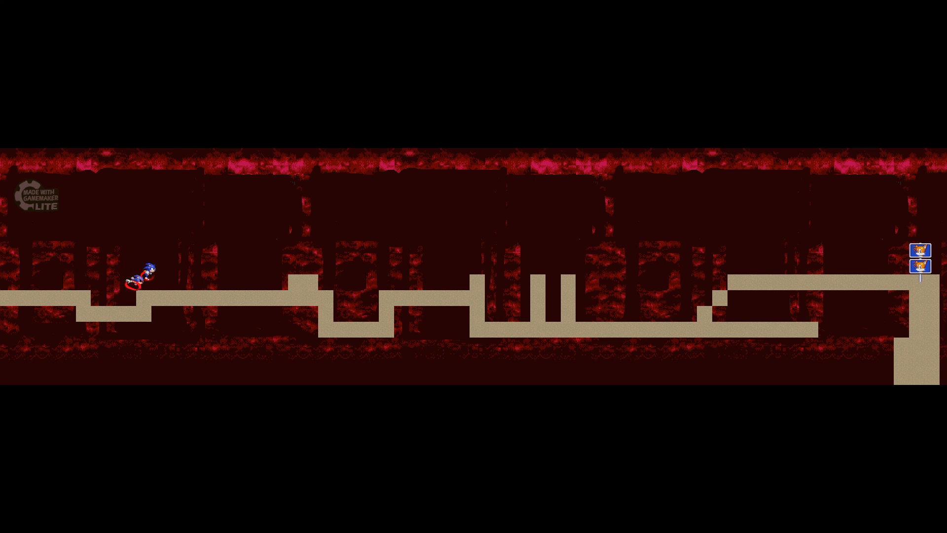
- Run Sonic right along the red corridor to the Tails signposts at its end
{"action": "key", "text": "Right"}
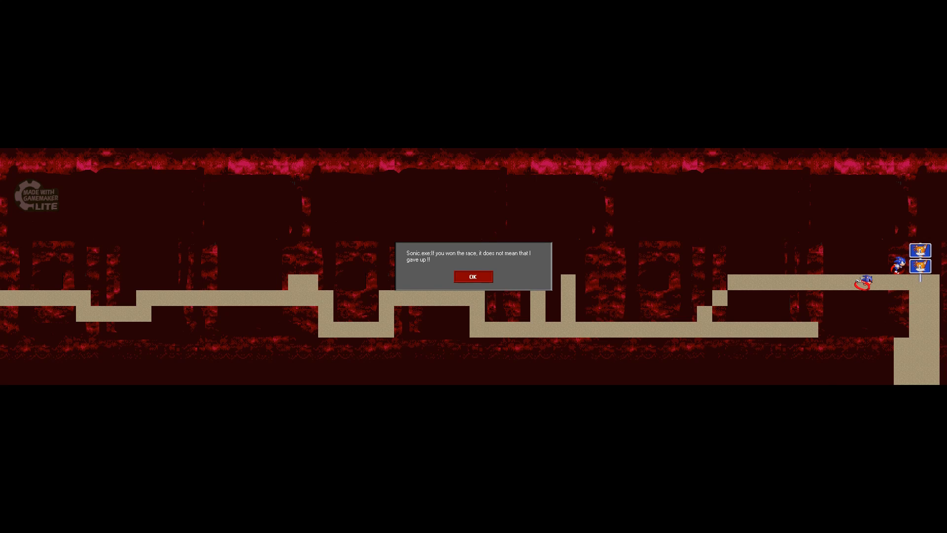
- Dismiss Sonic.exe's post-race message to advance to the tall red shaft stage
{"action": "left_click", "coordinate": [472, 276]}
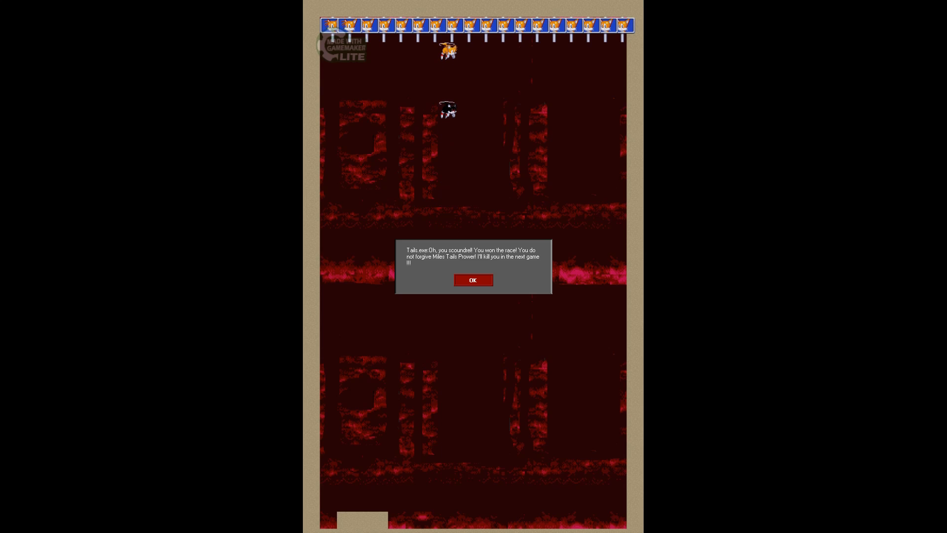
- Dismiss Tails.exe's threat and guide Knuckles through the red maze to the Yes! signpost
{"action": "left_click", "coordinate": [473, 280]}
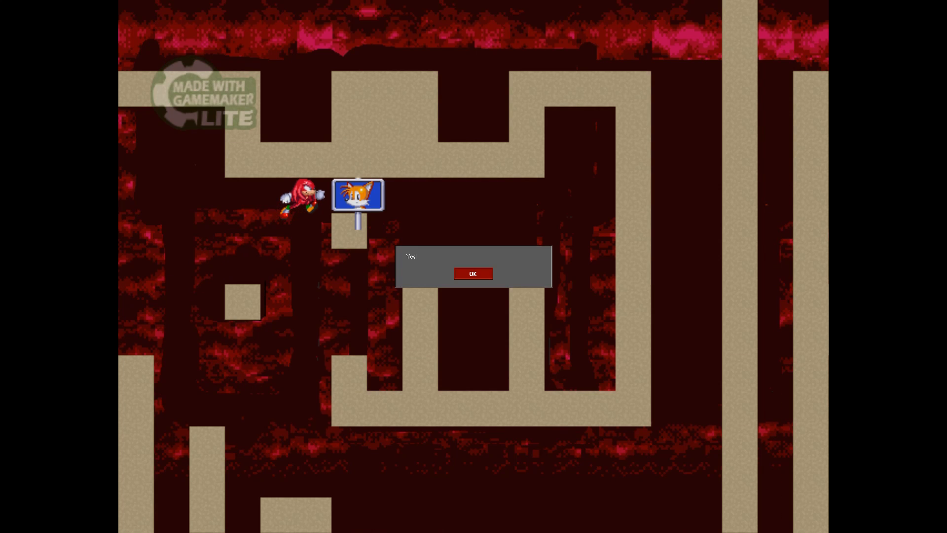
- Dismiss the 'Yes!' and 'Will you save me?' messages to reach the good-ending screen
{"action": "left_click", "coordinate": [472, 273]}
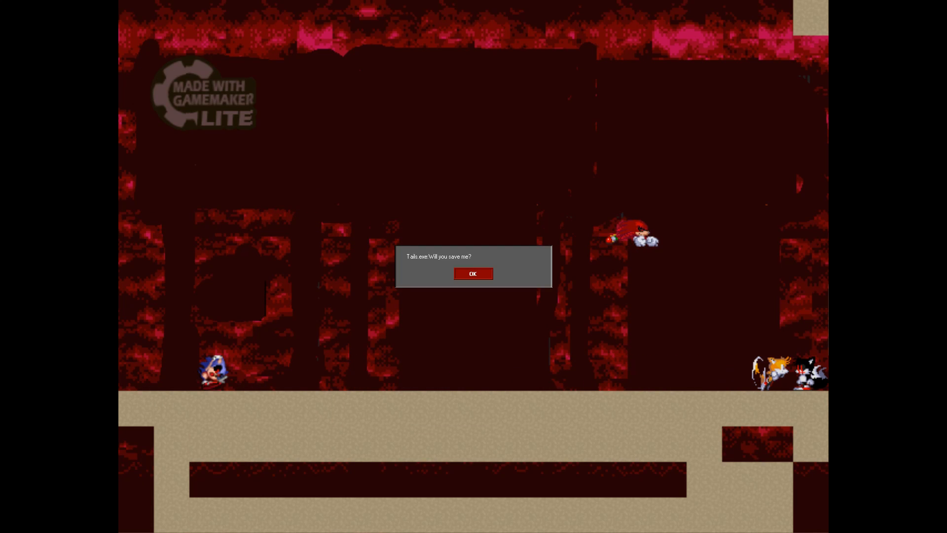
{"action": "left_click", "coordinate": [472, 273]}
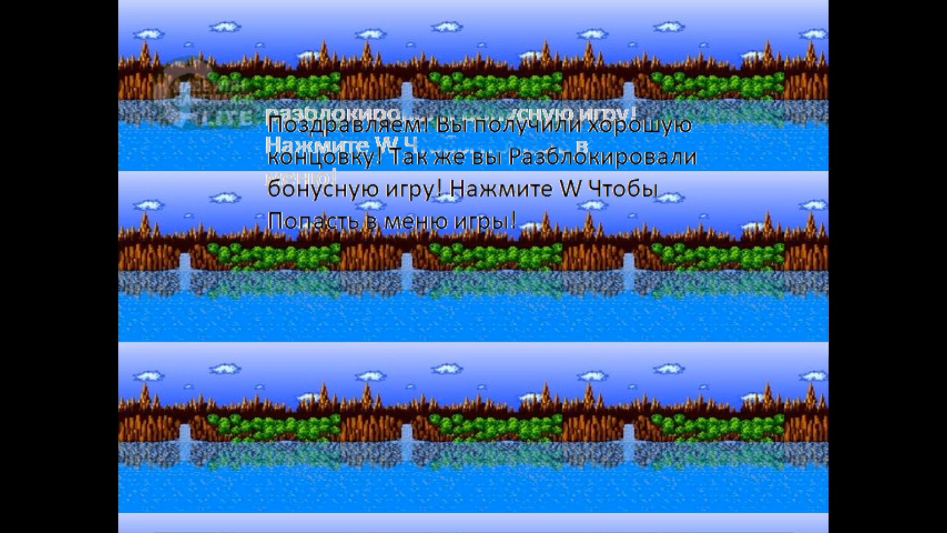
- Enter the unlocked bonus game from the ending screen with W
{"action": "key", "text": "w"}
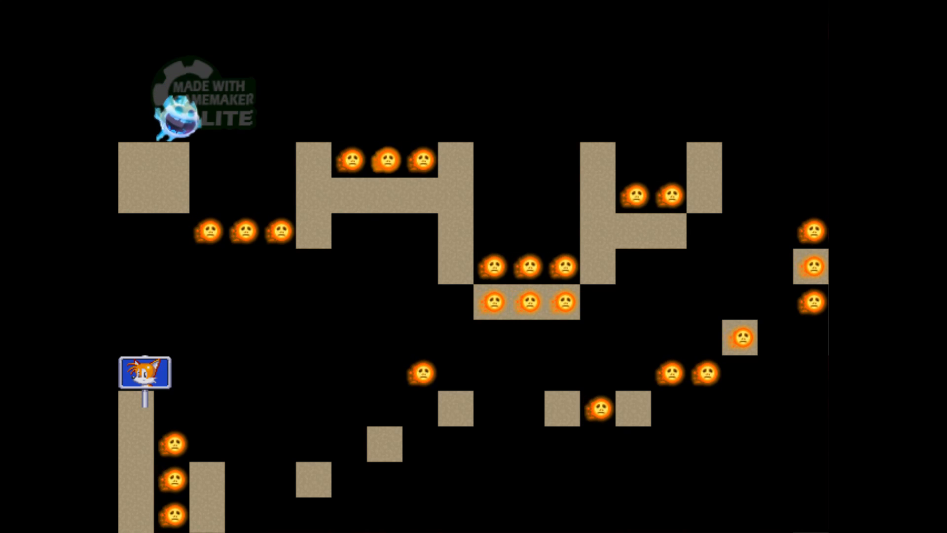